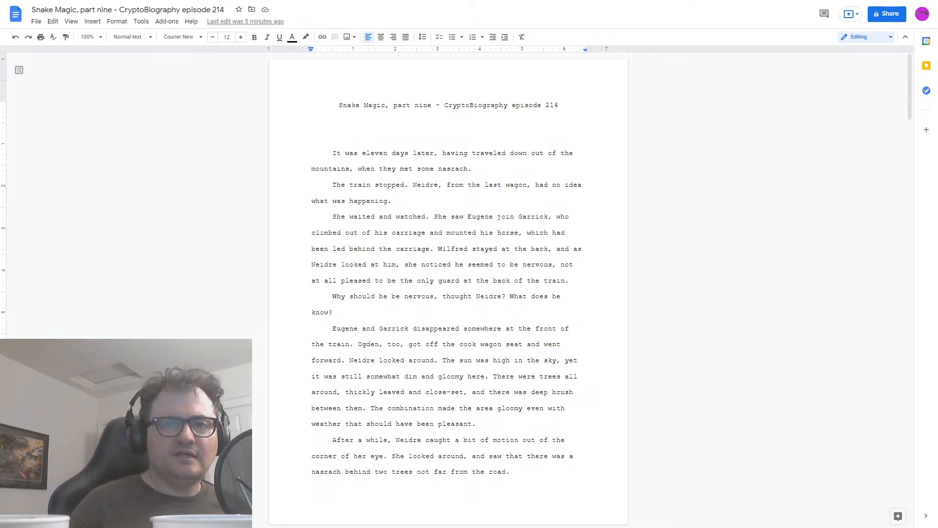
{"action": "scroll", "scroll_direction": "down", "scroll_amount": 3}
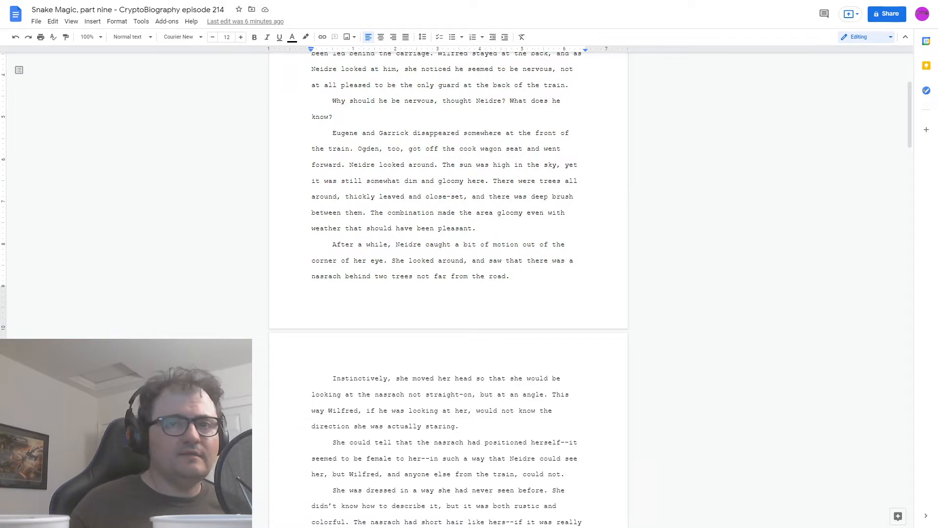
{"action": "scroll", "scroll_direction": "down", "scroll_amount": 3}
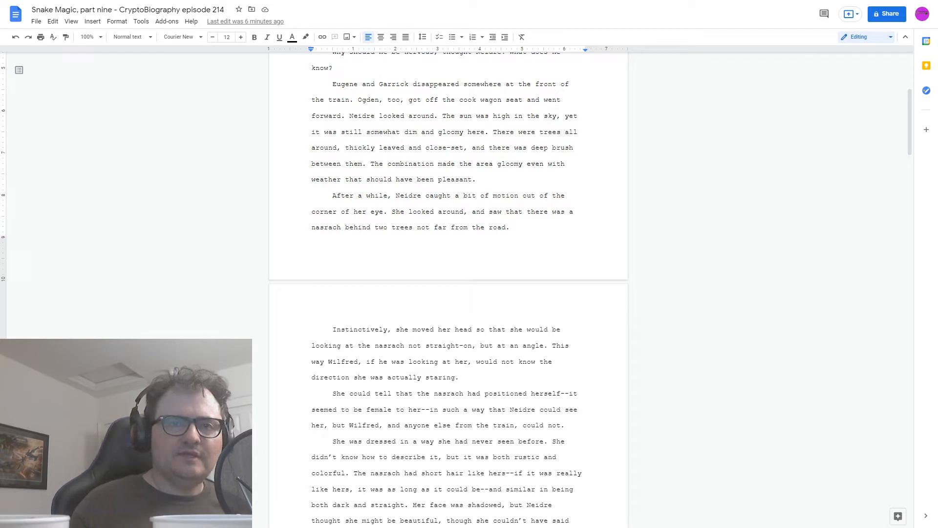
{"action": "scroll", "scroll_direction": "down", "scroll_amount": 3}
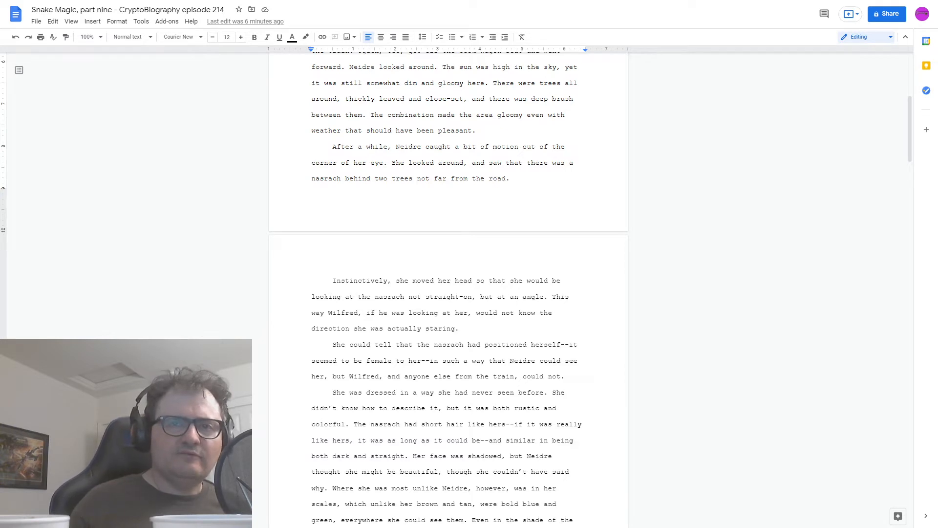
{"action": "scroll", "scroll_direction": "down", "scroll_amount": 3}
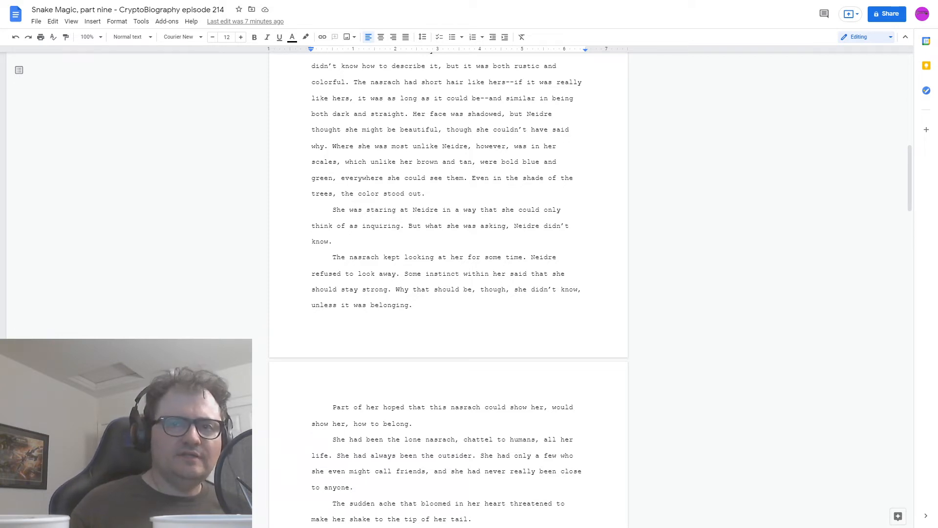
{"action": "scroll", "scroll_direction": "down", "scroll_amount": 3}
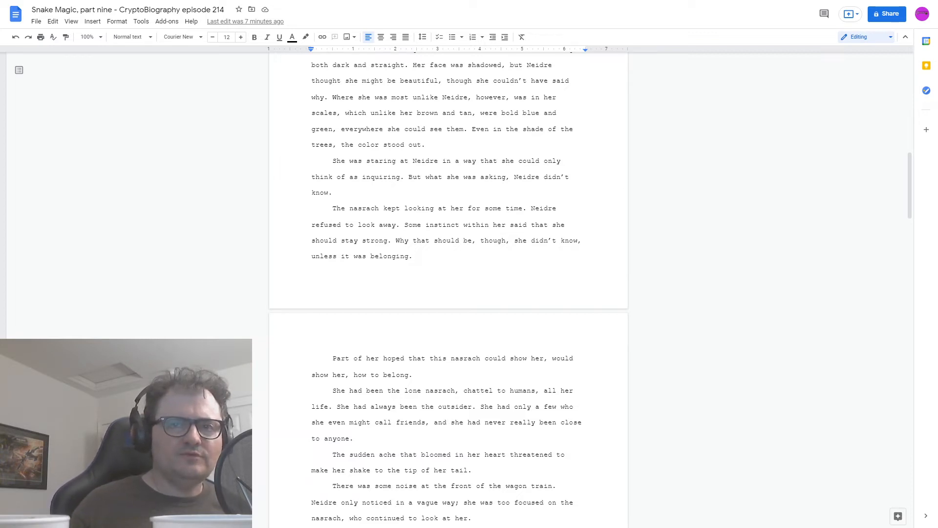
{"action": "scroll", "scroll_direction": "down", "scroll_amount": 3}
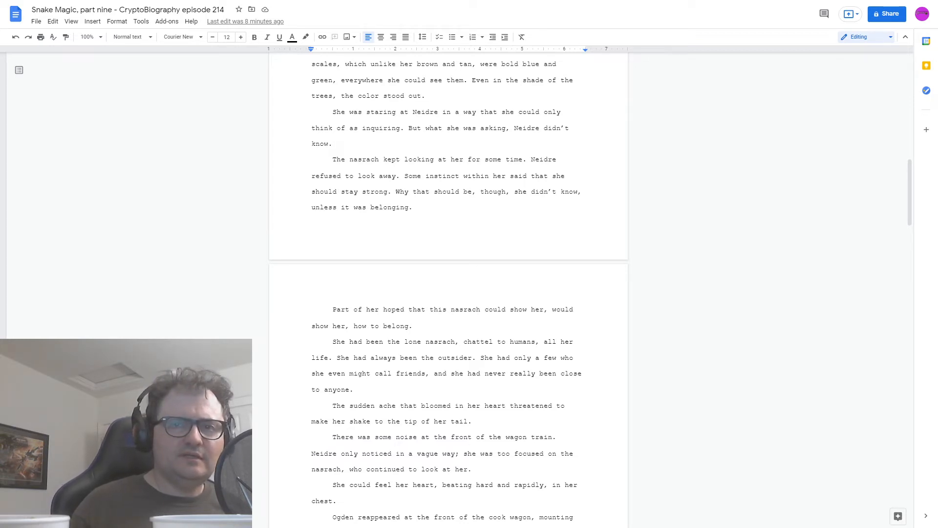
{"action": "scroll", "scroll_direction": "down", "scroll_amount": 3}
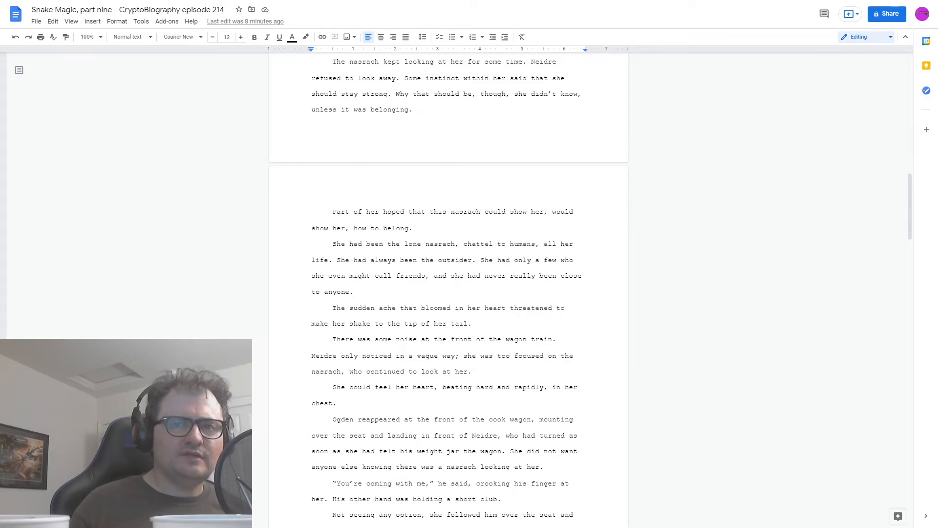
{"action": "scroll", "scroll_direction": "down", "scroll_amount": 3}
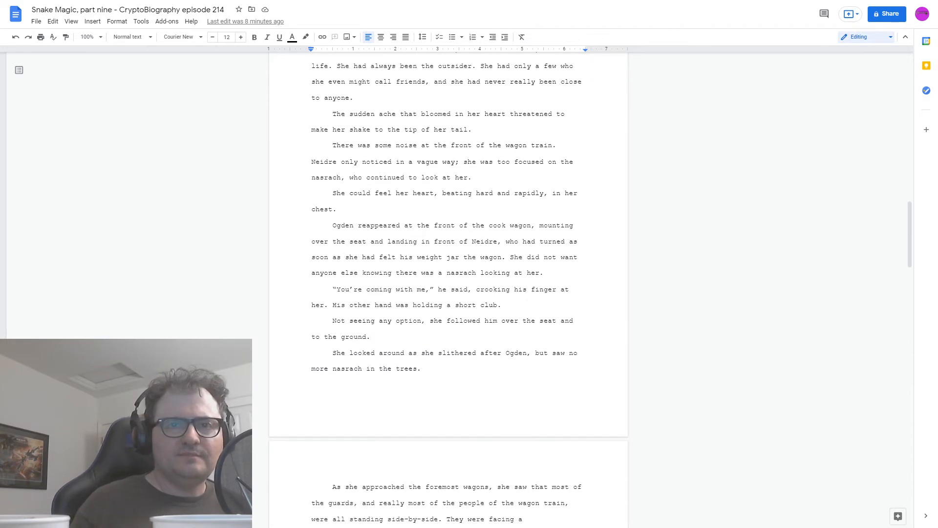
{"action": "scroll", "scroll_direction": "down", "scroll_amount": 3}
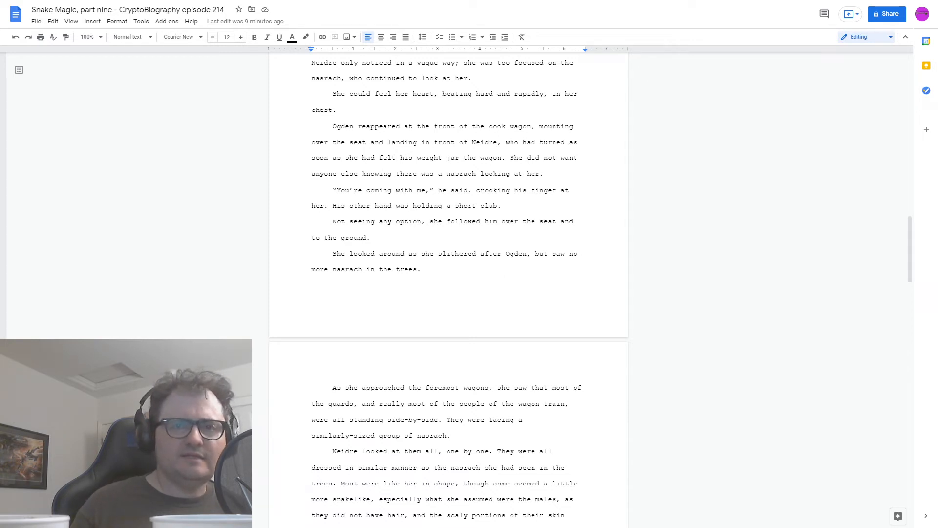
{"action": "scroll", "scroll_direction": "down", "scroll_amount": 3}
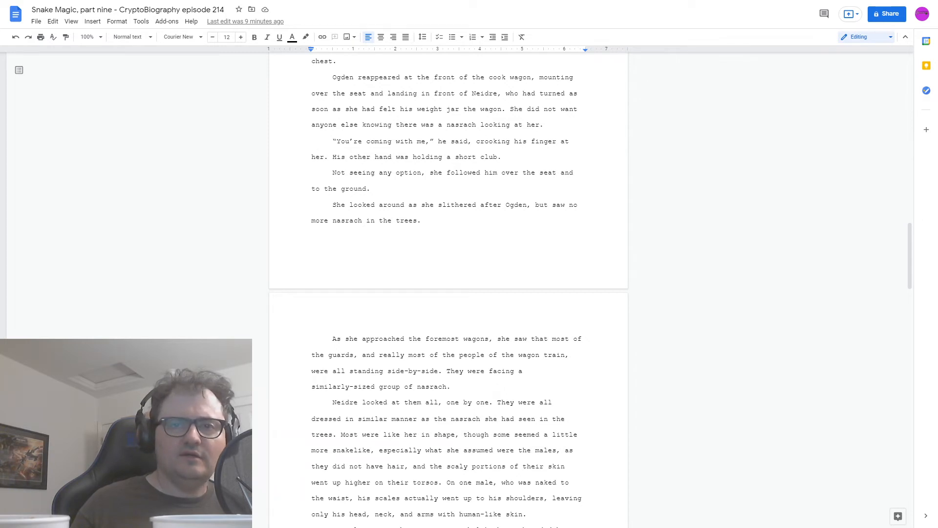
{"action": "scroll", "scroll_direction": "down", "scroll_amount": 3}
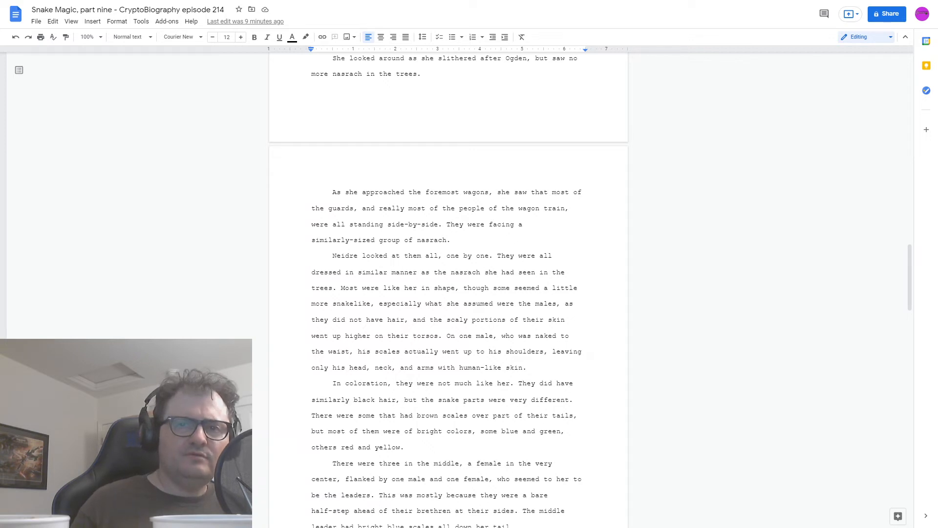
{"action": "scroll", "scroll_direction": "down", "scroll_amount": 3}
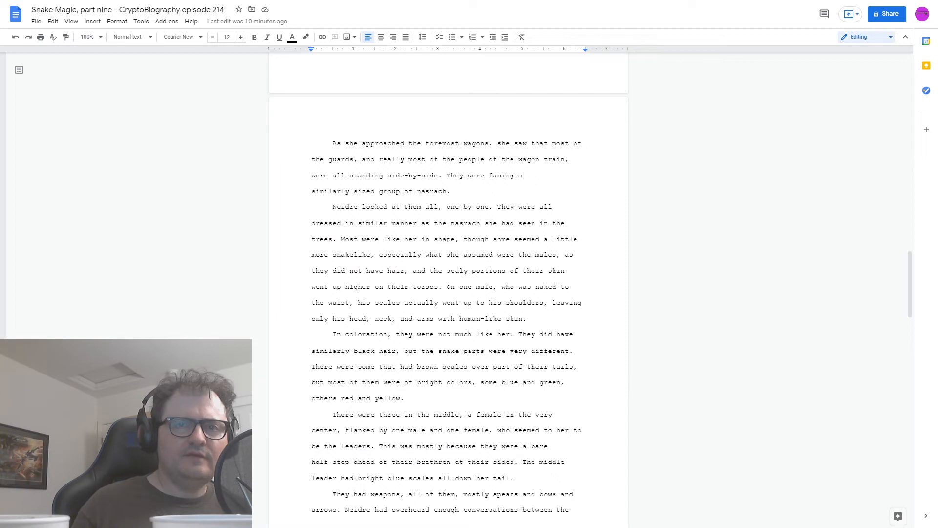
{"action": "scroll", "scroll_direction": "down", "scroll_amount": 3}
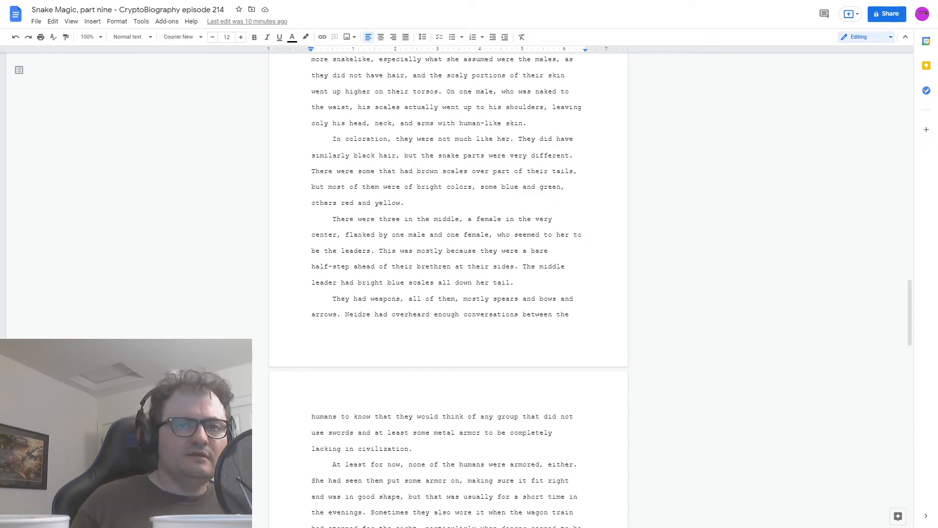
{"action": "scroll", "scroll_direction": "down", "scroll_amount": 3}
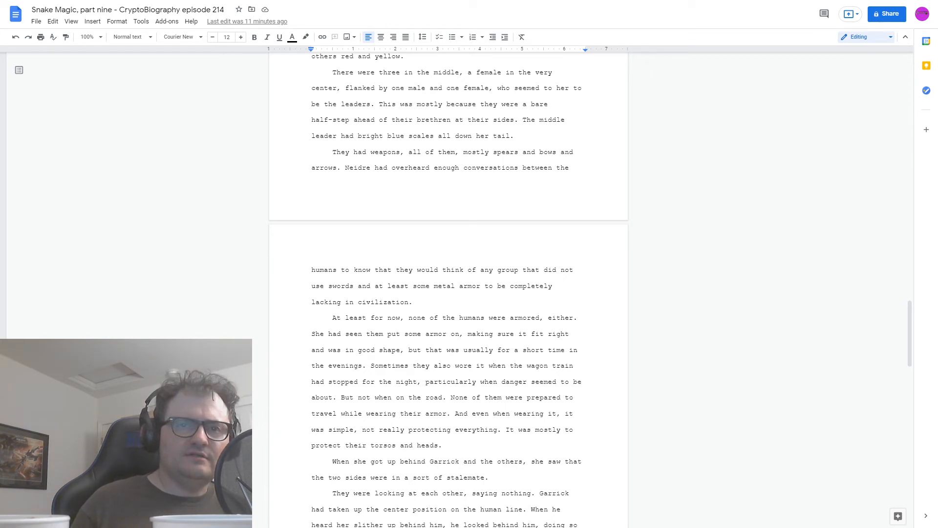
{"action": "scroll", "scroll_direction": "down", "scroll_amount": 3}
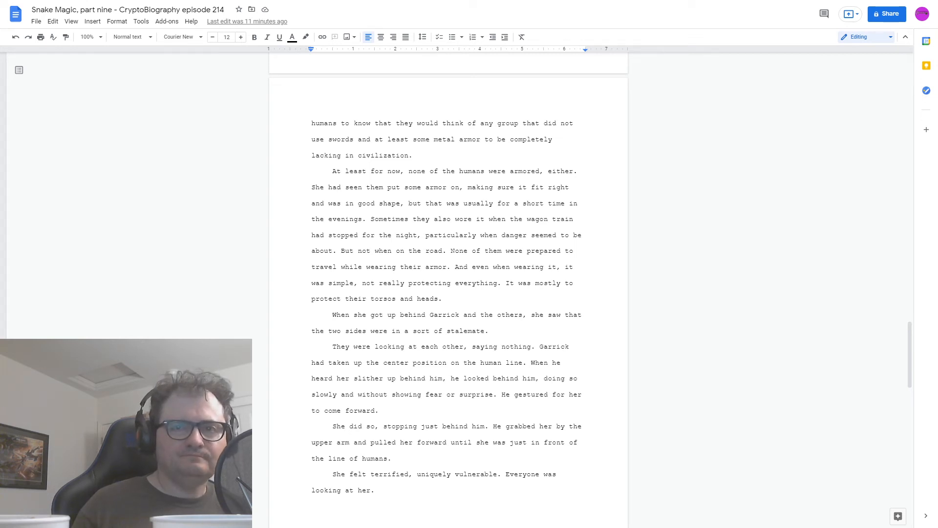
{"action": "scroll", "scroll_direction": "down", "scroll_amount": 3}
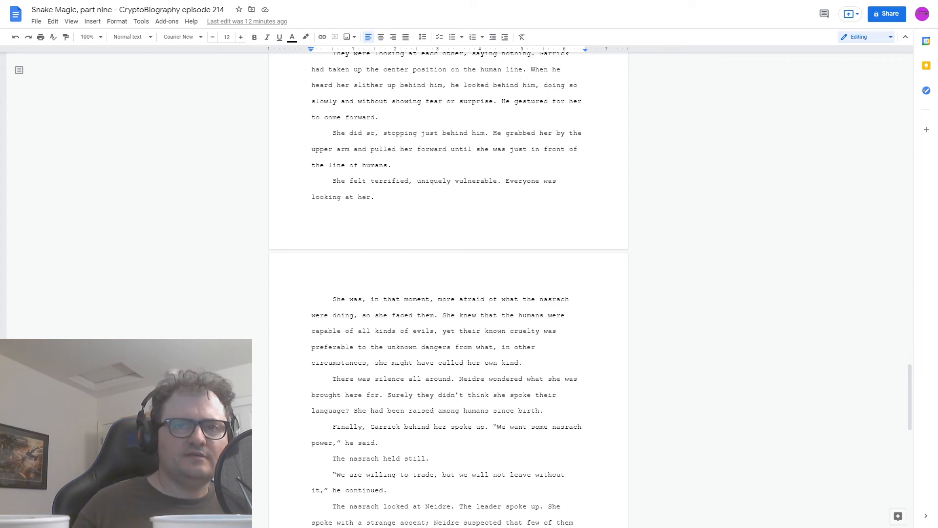
{"action": "scroll", "scroll_direction": "down", "scroll_amount": 3}
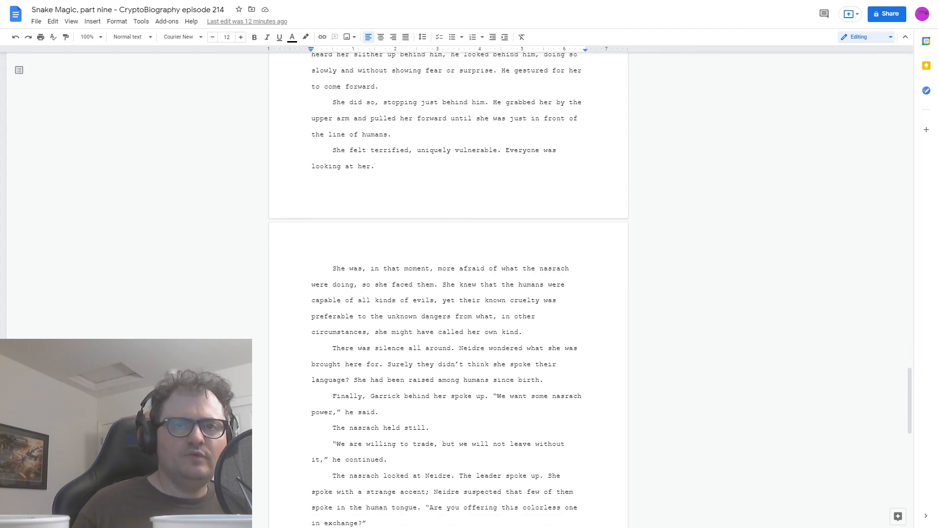
{"action": "scroll", "scroll_direction": "down", "scroll_amount": 3}
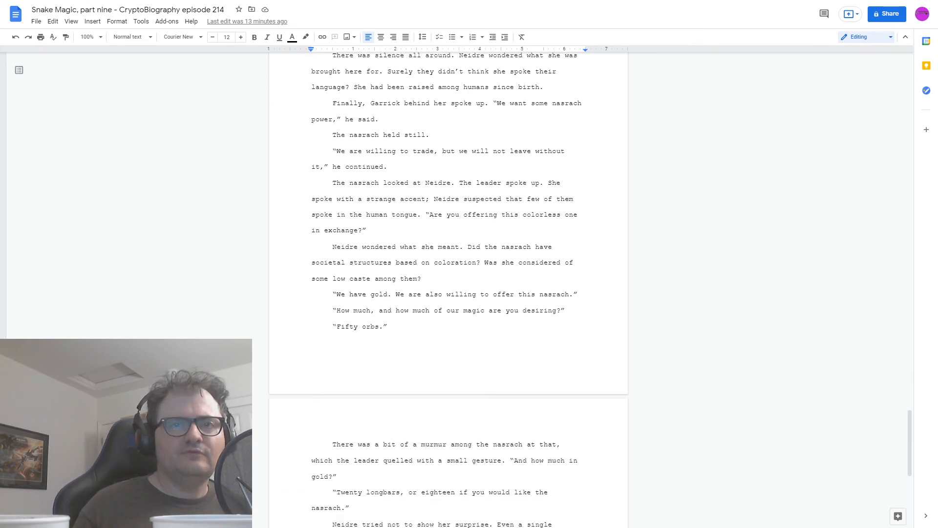
{"action": "scroll", "scroll_direction": "down", "scroll_amount": 3}
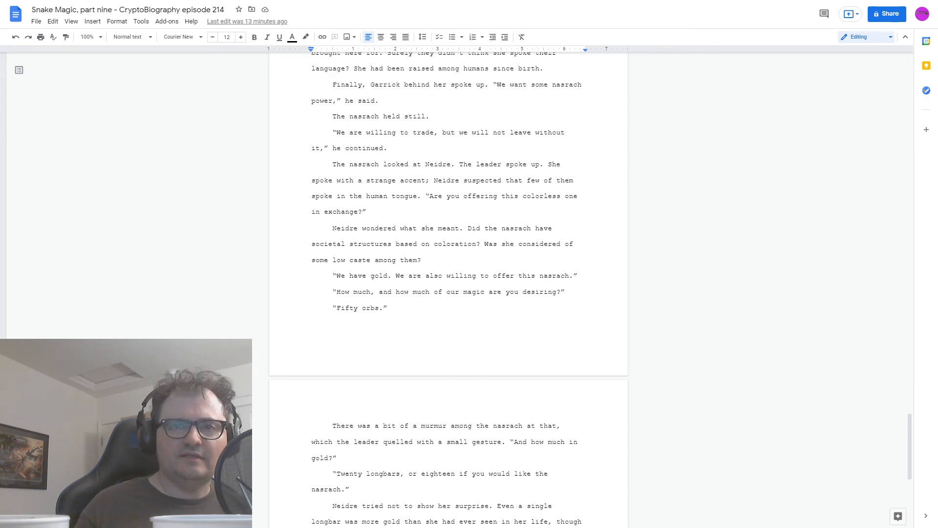
{"action": "scroll", "scroll_direction": "down", "scroll_amount": 3}
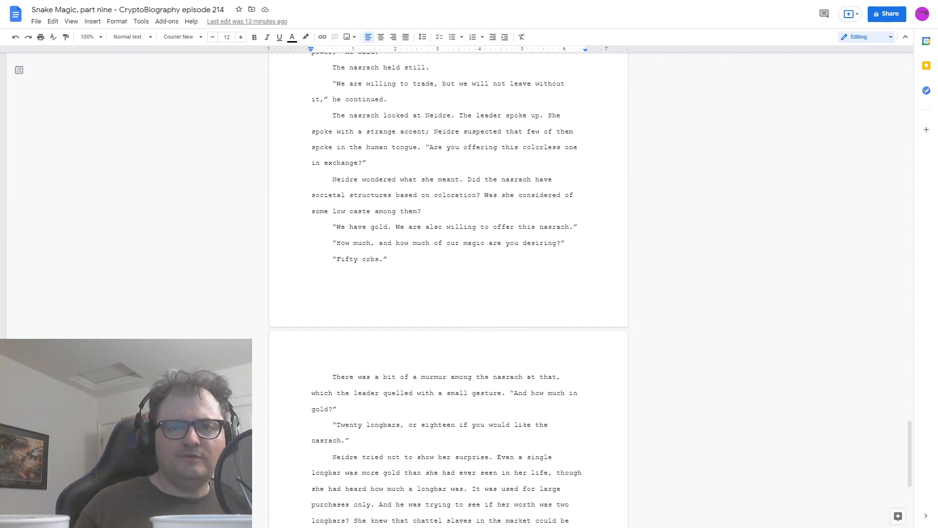
{"action": "scroll", "scroll_direction": "down", "scroll_amount": 3}
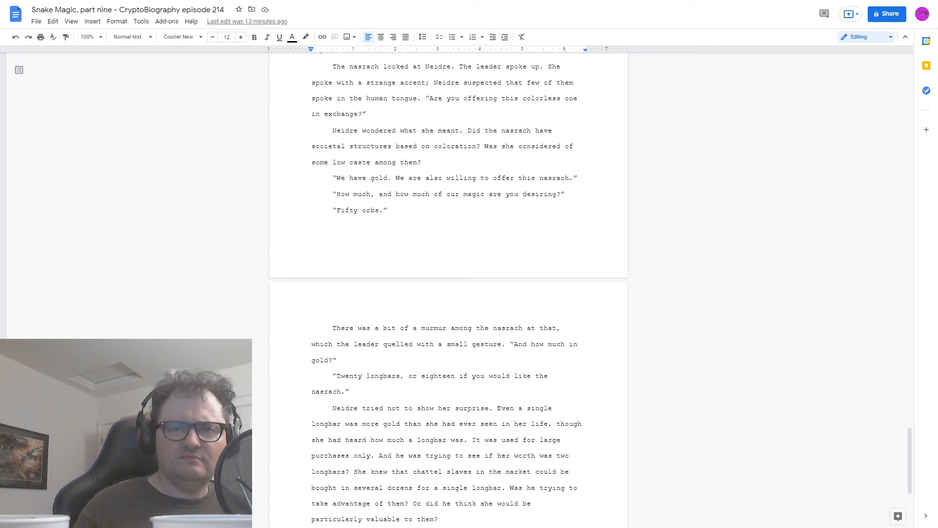
{"action": "scroll", "scroll_direction": "down", "scroll_amount": 3}
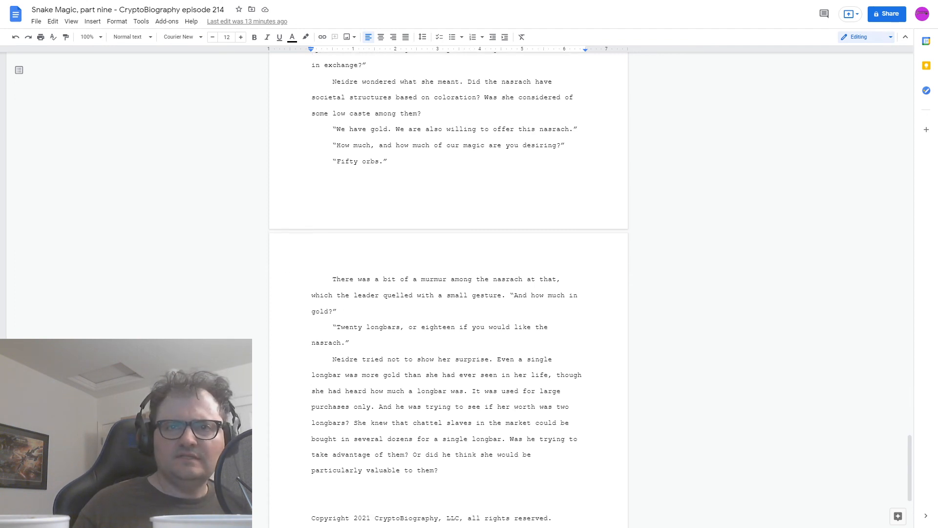